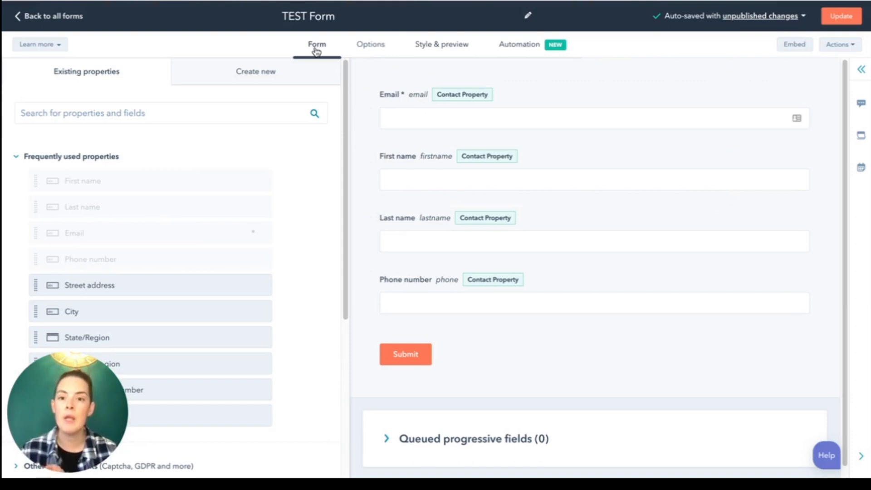
mouse_move(370, 51)
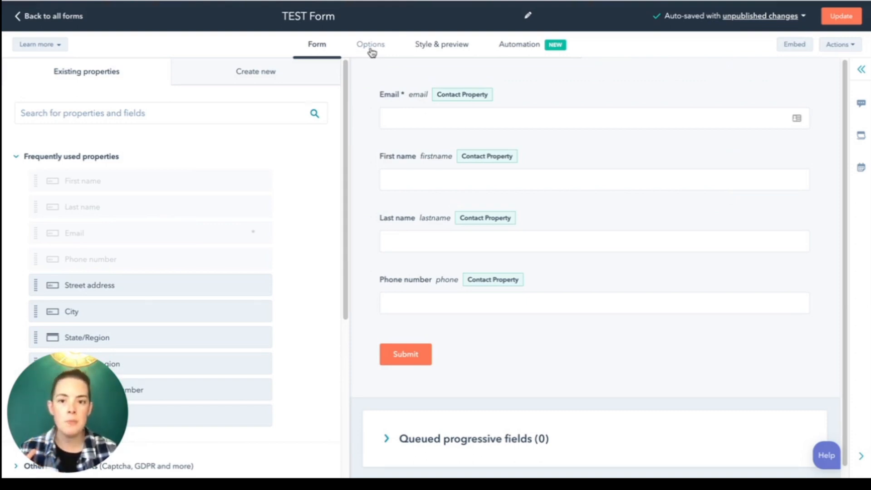
- In the TEST Form's Options, try switching off 'Set contacts created as marketing contacts' but cancel, keeping it on
left_click(370, 45)
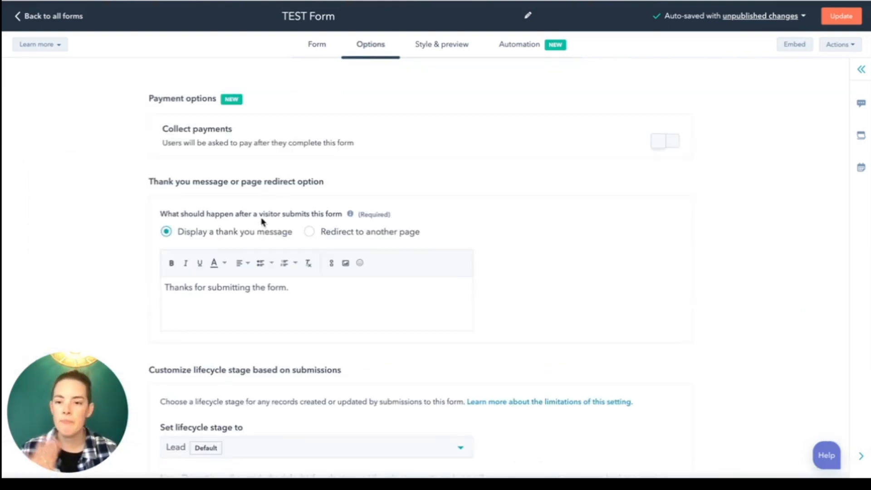
scroll("down", 3)
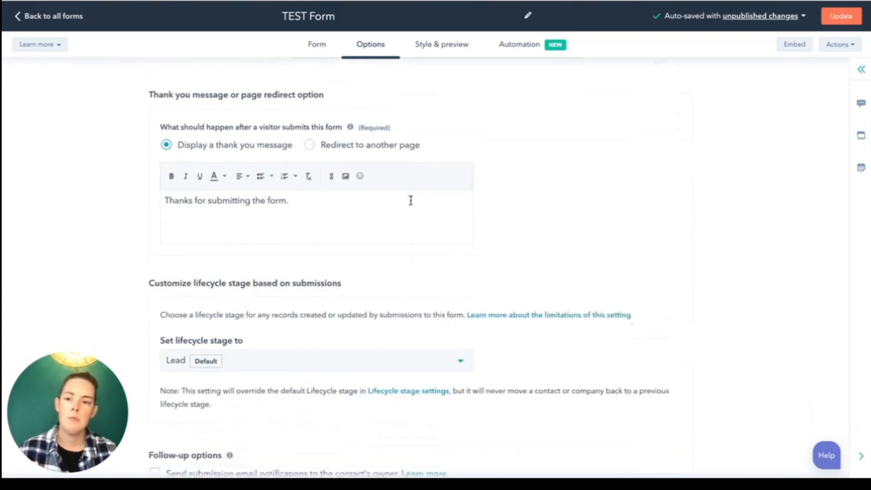
scroll("down", 3)
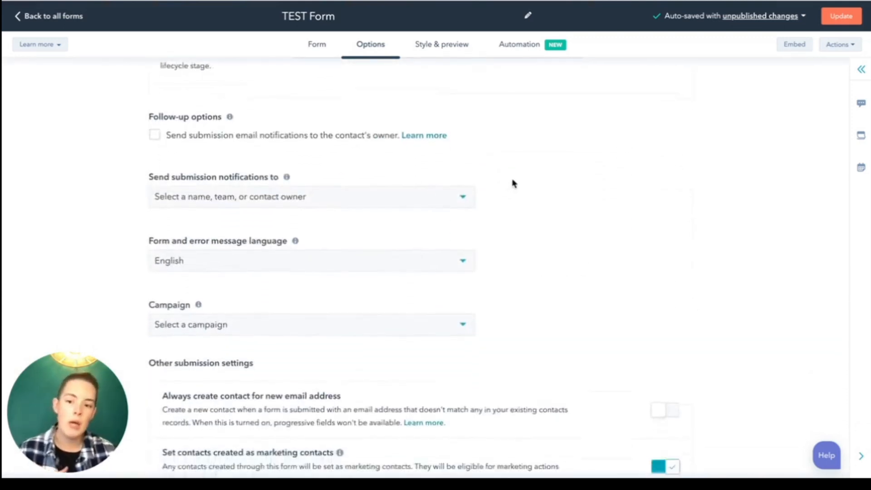
scroll("down", 3)
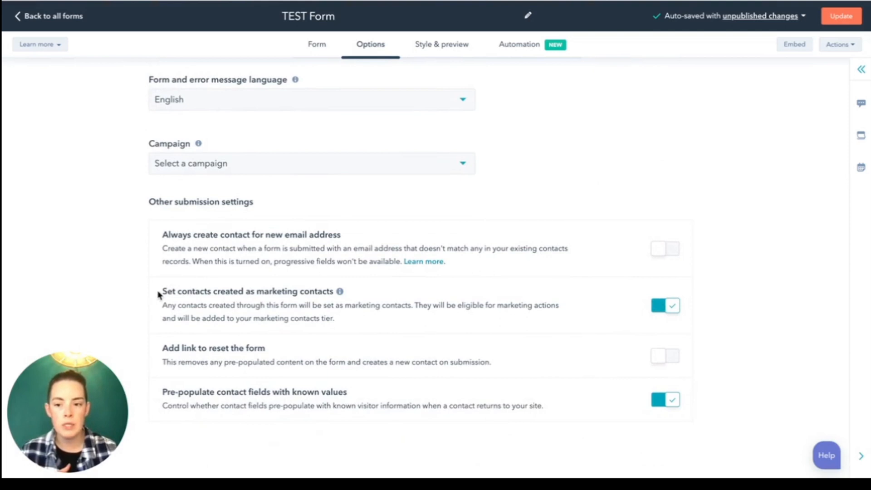
double_click(249, 291)
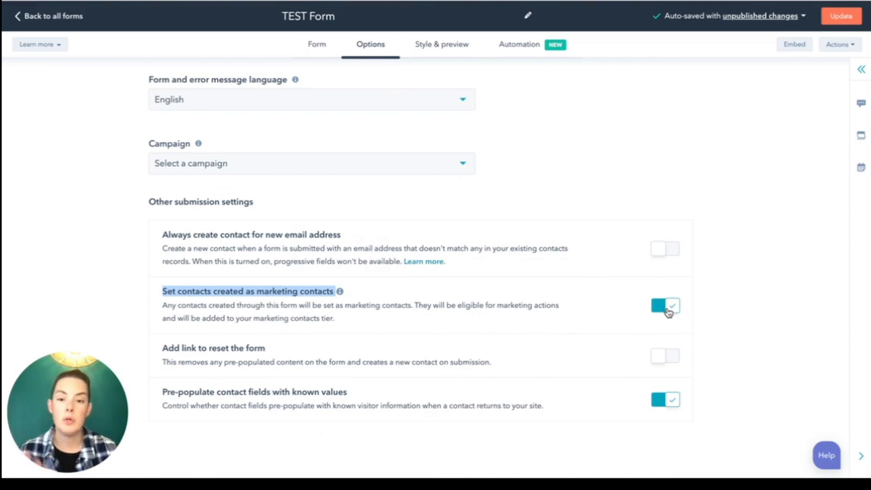
left_click(664, 305)
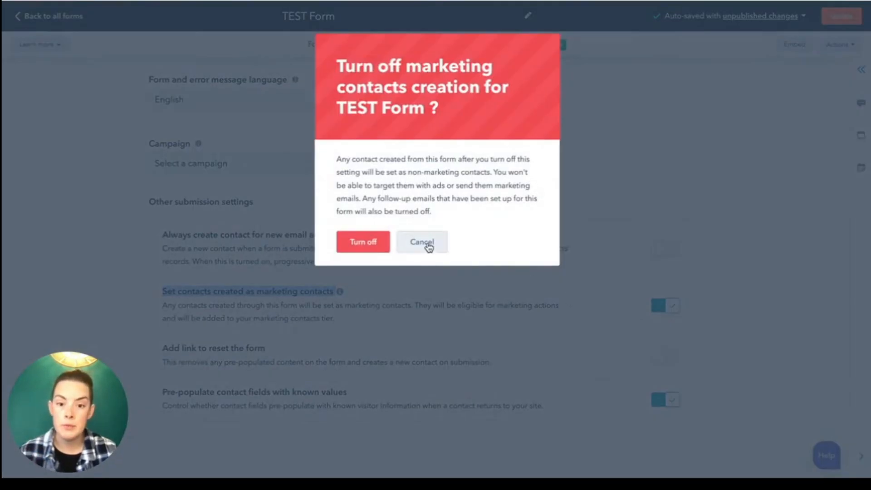
left_click(421, 242)
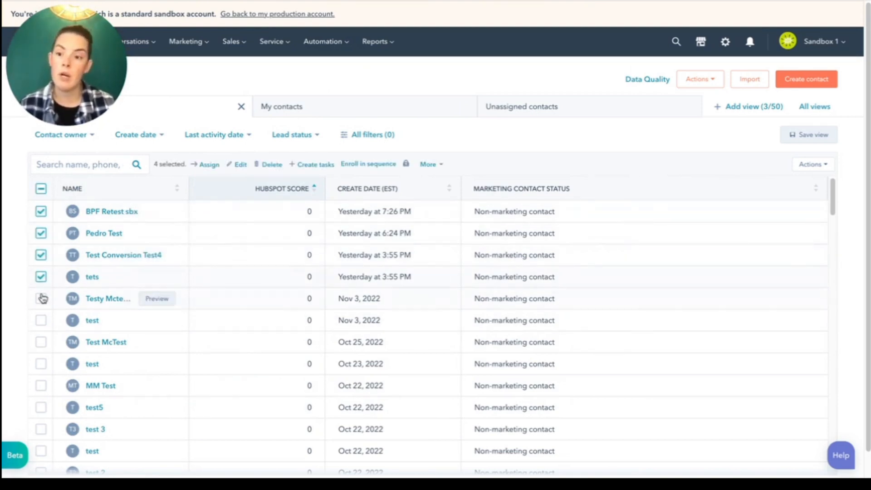
- Tick contacts, view the More bulk actions for marketing status, then select every contact on the page
left_click(41, 298)
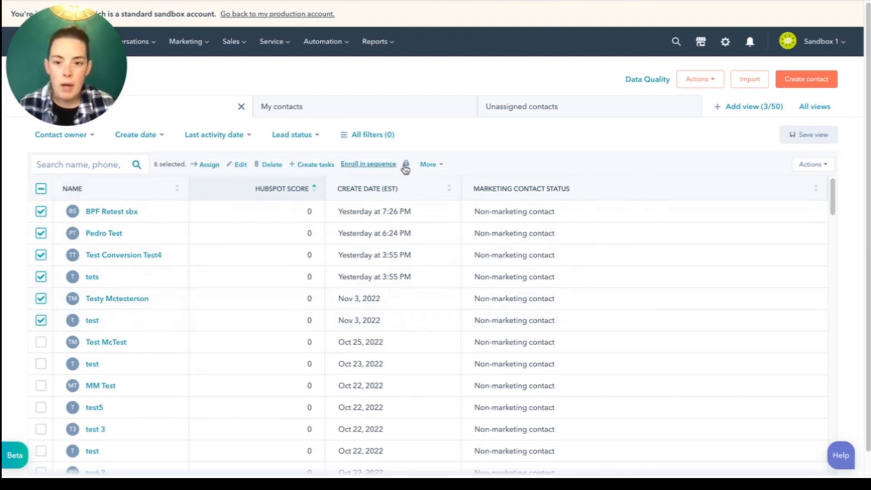
left_click(431, 164)
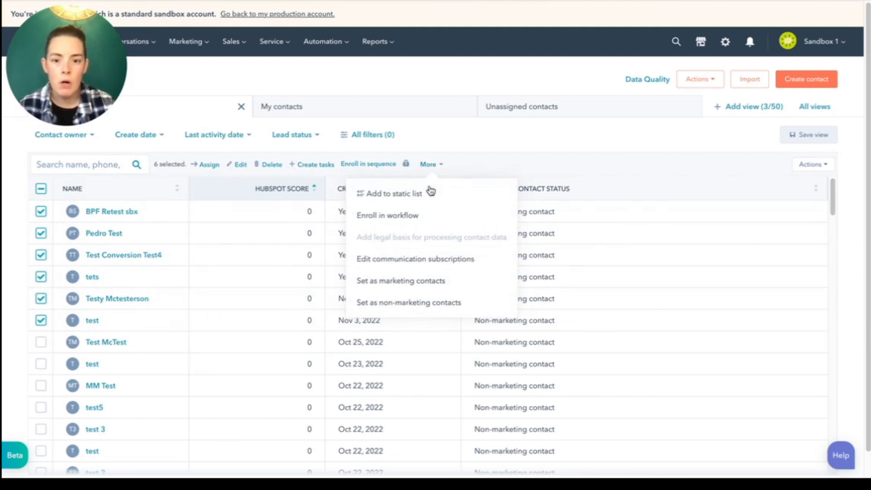
mouse_move(452, 293)
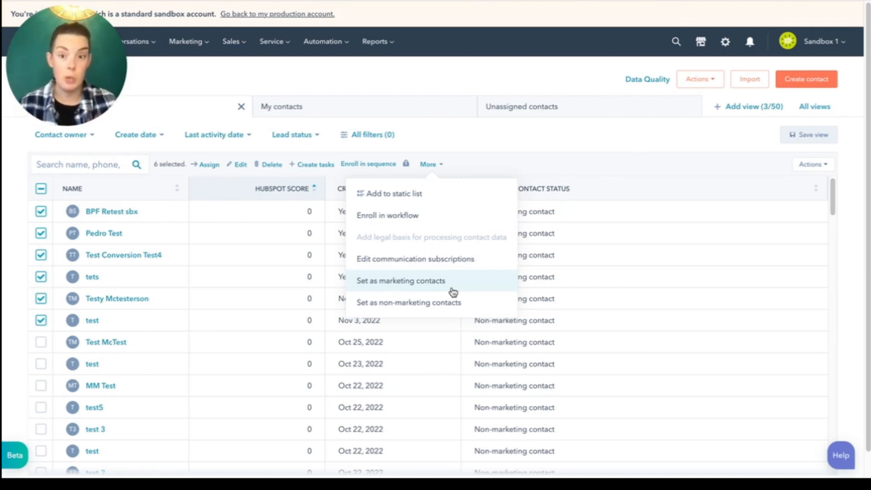
mouse_move(514, 181)
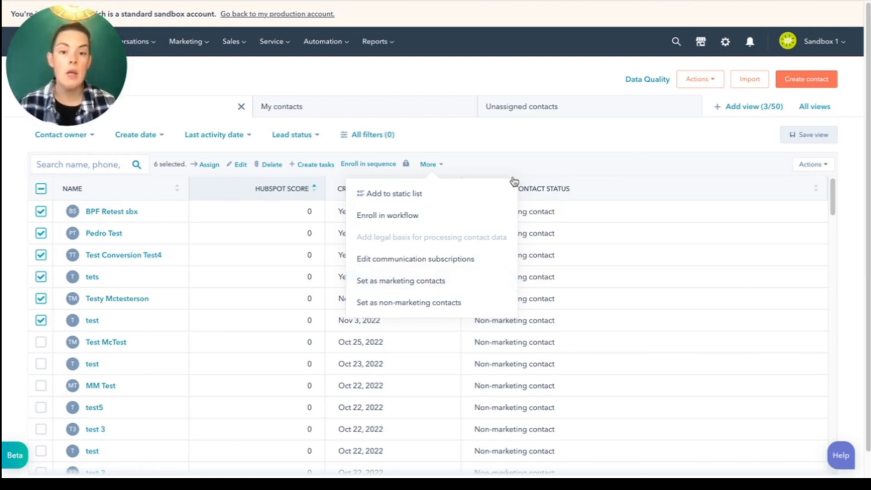
left_click(40, 189)
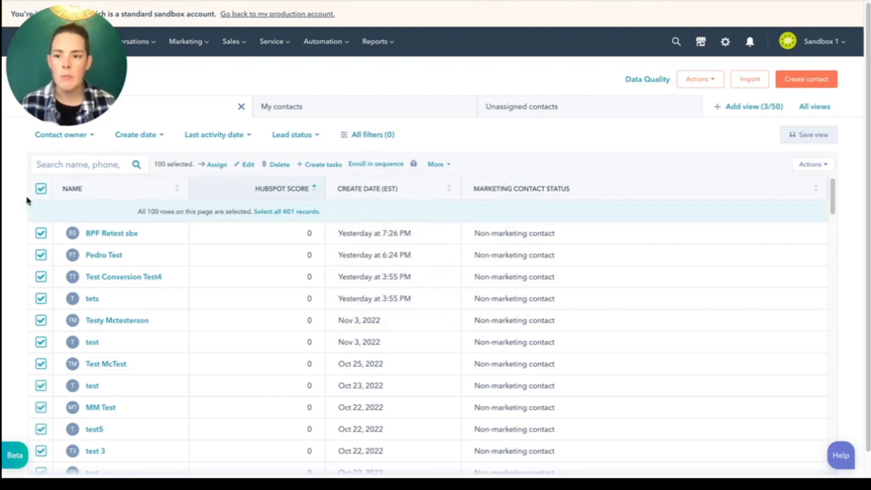
left_click(41, 189)
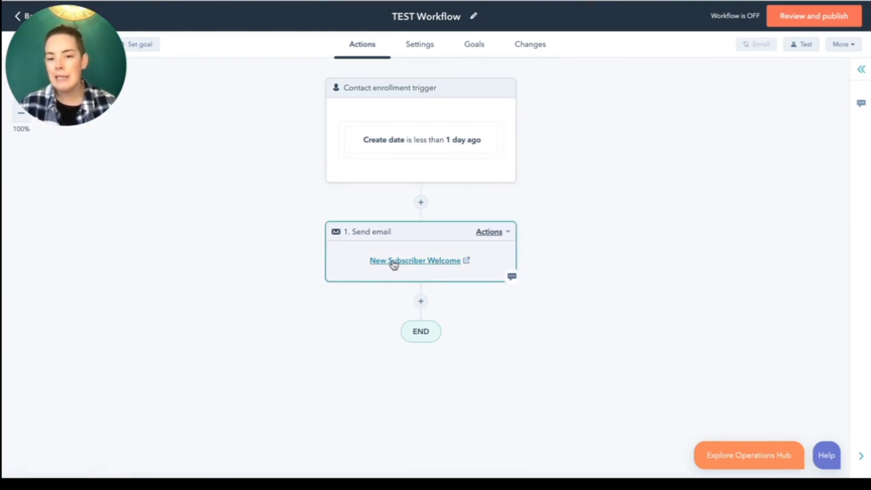
mouse_move(466, 269)
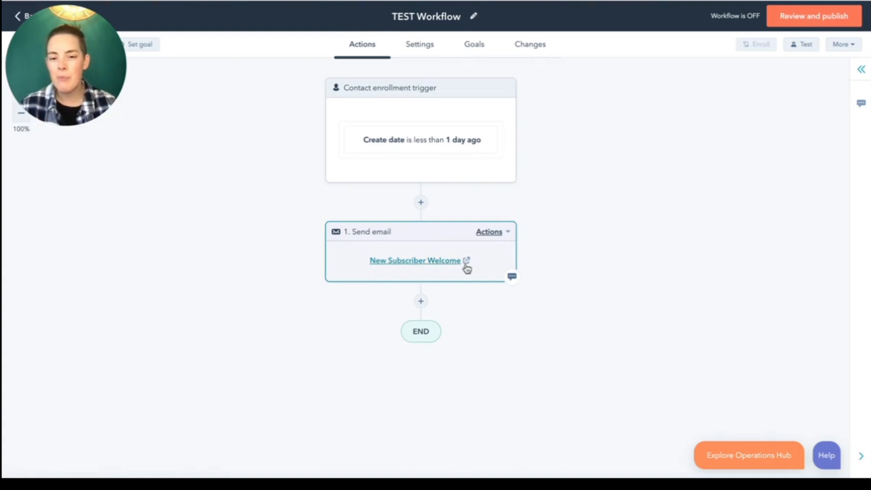
mouse_move(433, 266)
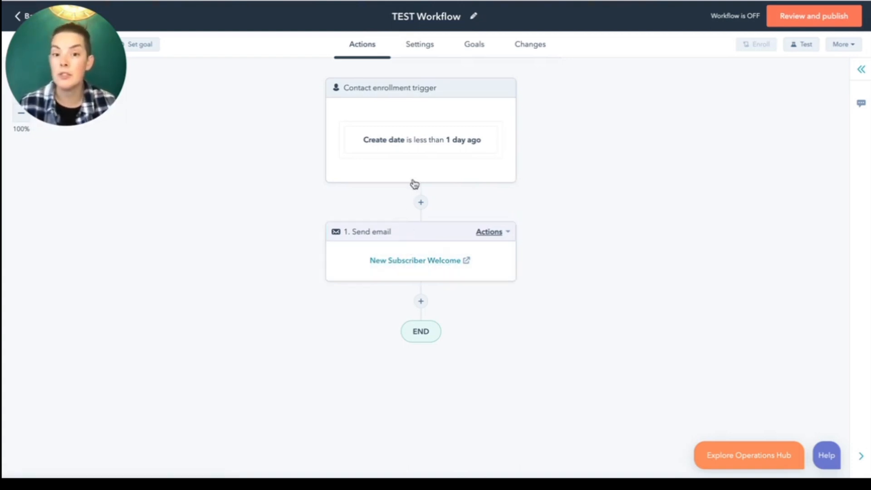
- Insert a Set marketing contact status action after the trigger, keeping 'Set as marketing contact', and save it
left_click(419, 140)
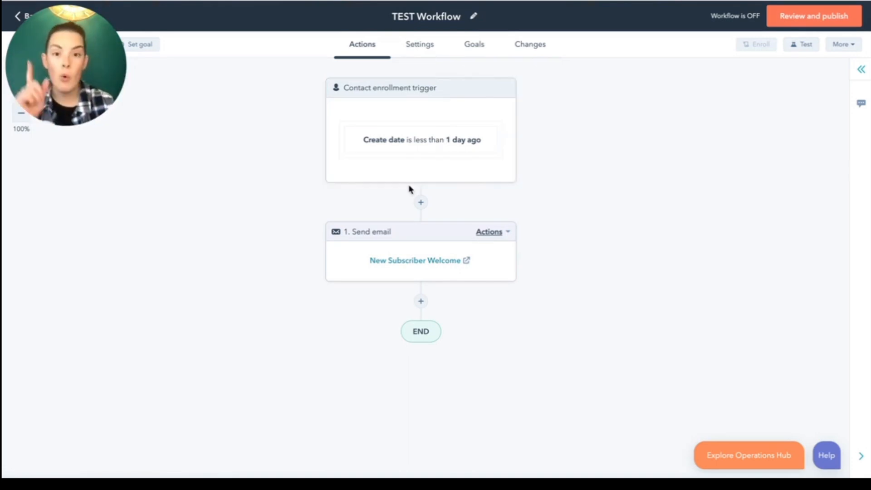
mouse_move(419, 202)
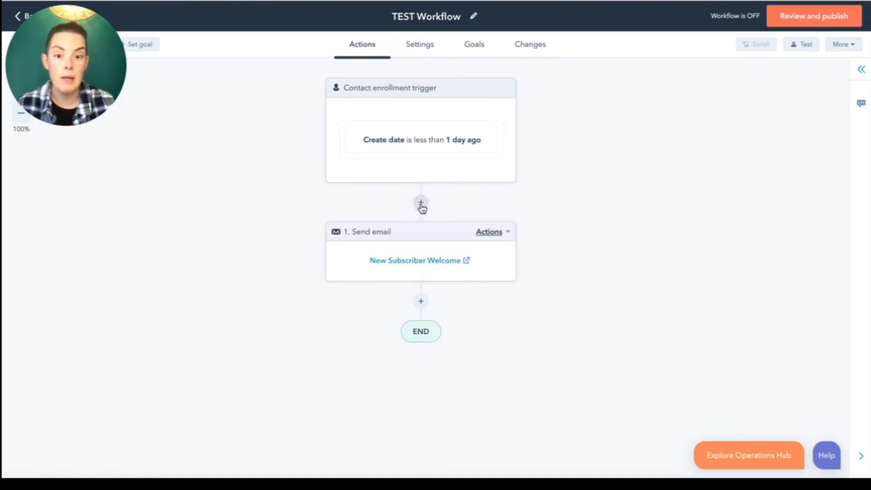
left_click(420, 202)
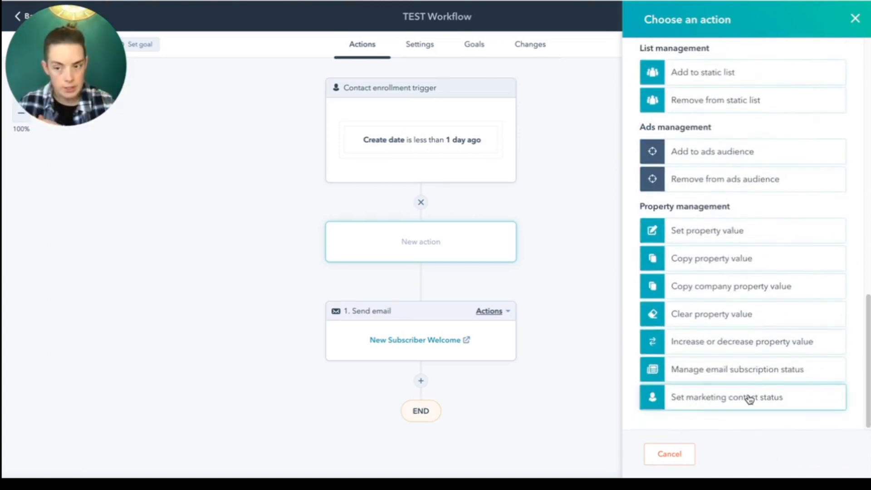
left_click(726, 396)
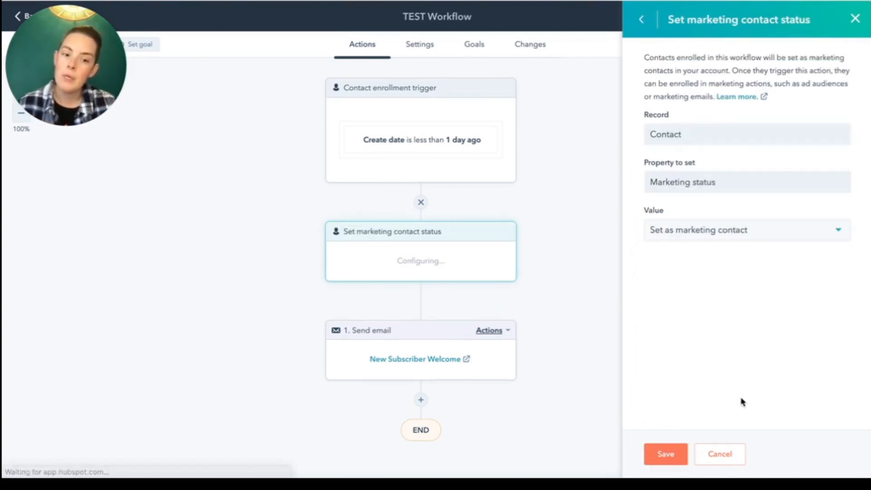
left_click(746, 230)
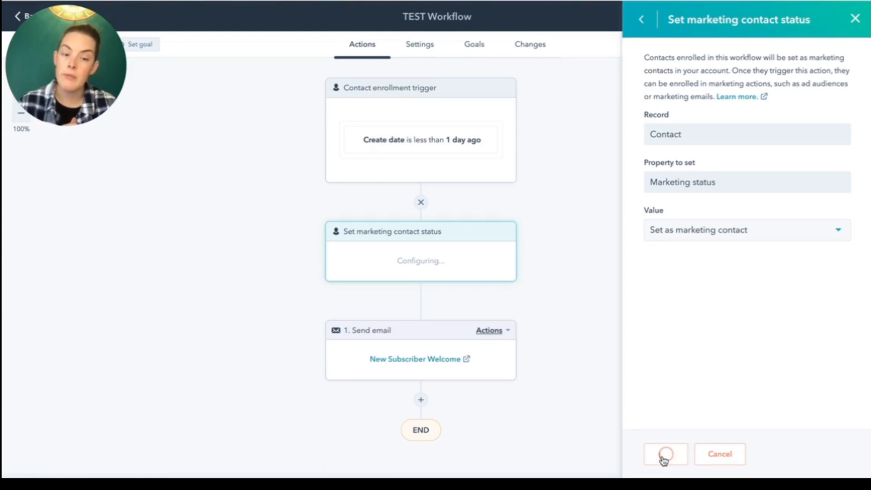
left_click(664, 453)
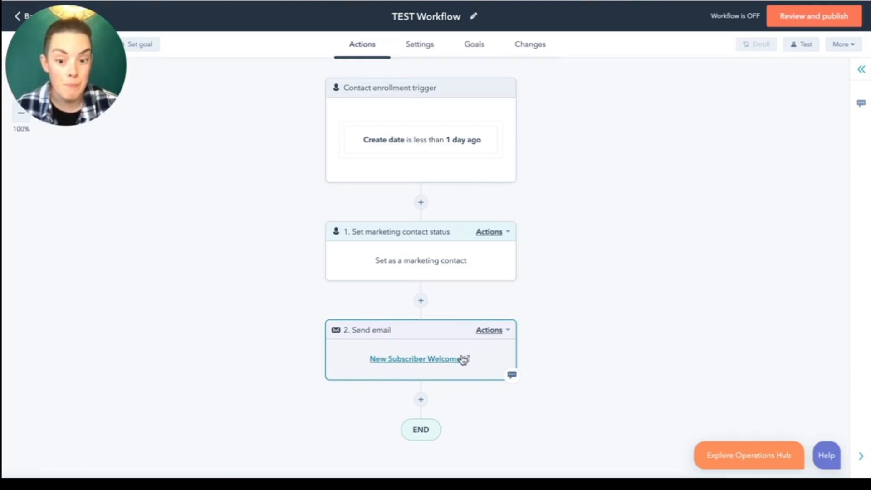
mouse_move(417, 358)
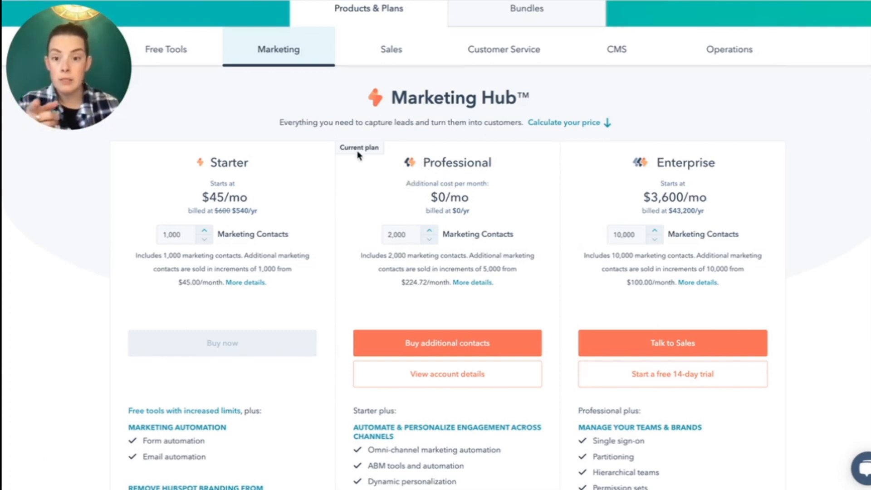
mouse_move(418, 291)
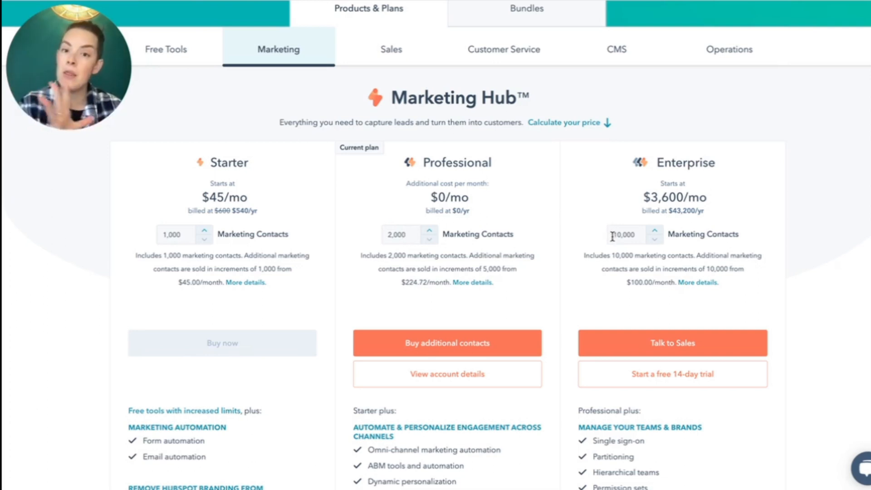
mouse_move(709, 194)
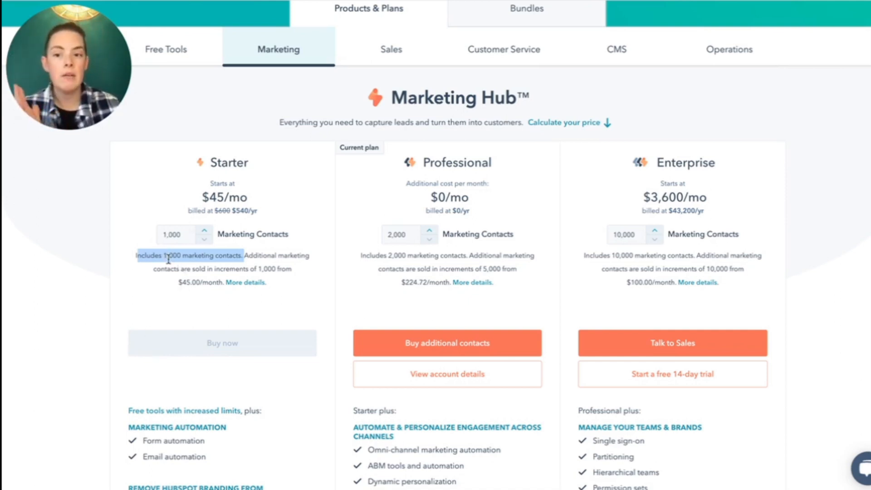
mouse_move(217, 302)
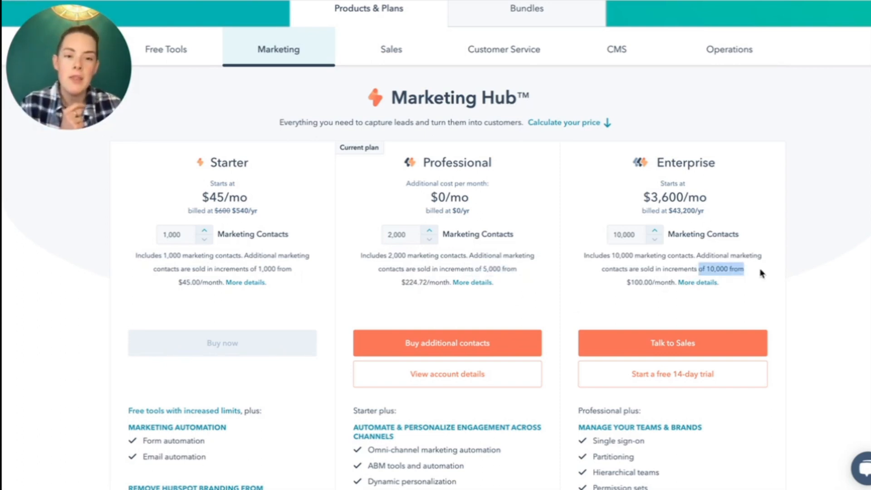
mouse_move(461, 272)
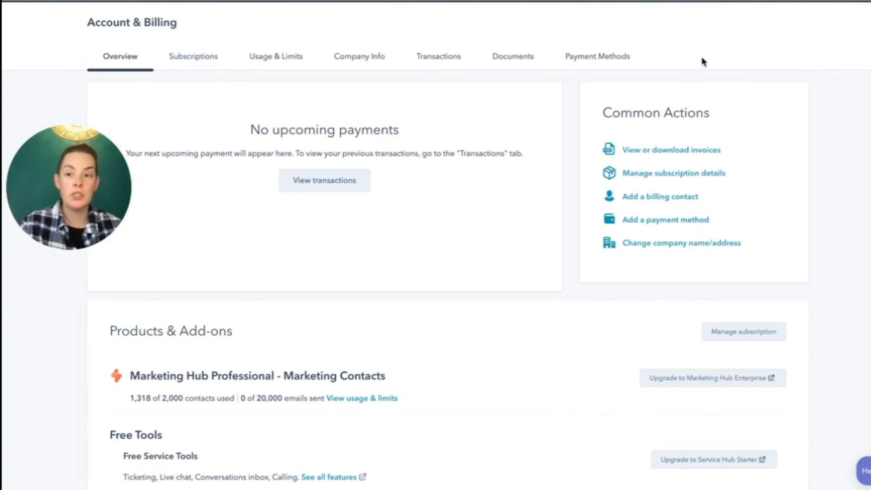
mouse_move(362, 397)
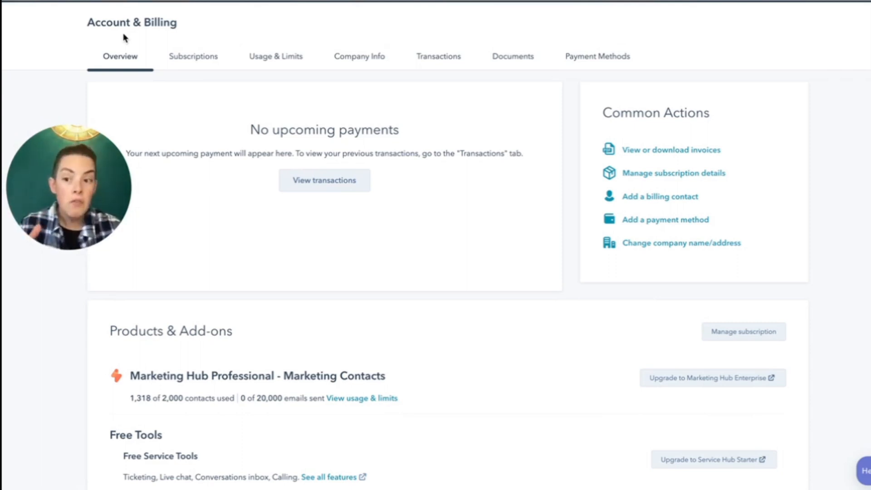
mouse_move(532, 318)
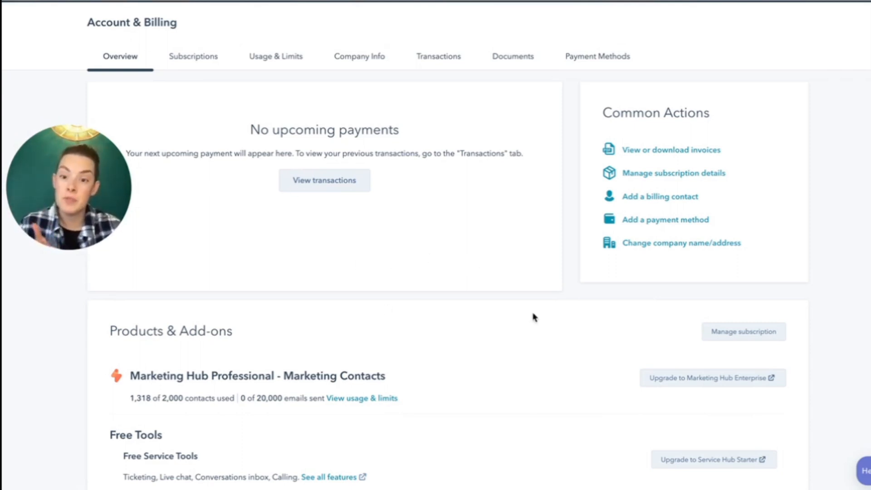
mouse_move(559, 319)
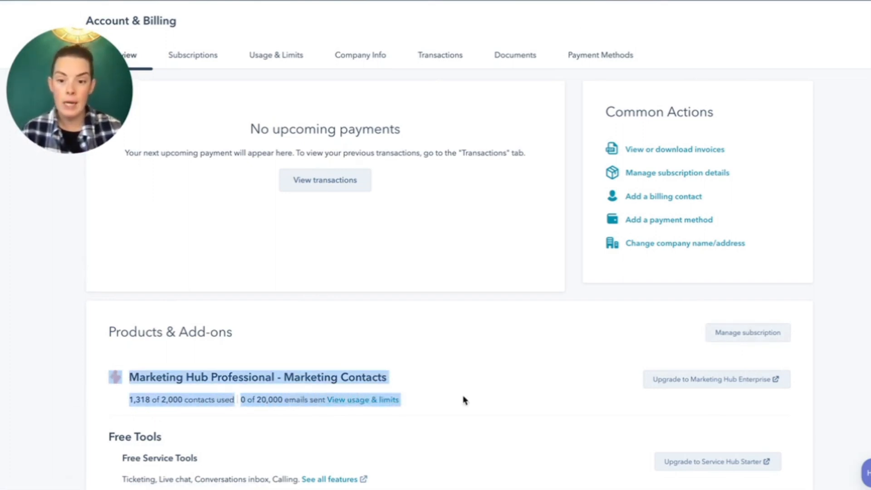
- Show the Subscriptions details for the annual Marketing Hub Professional plan
left_click(192, 54)
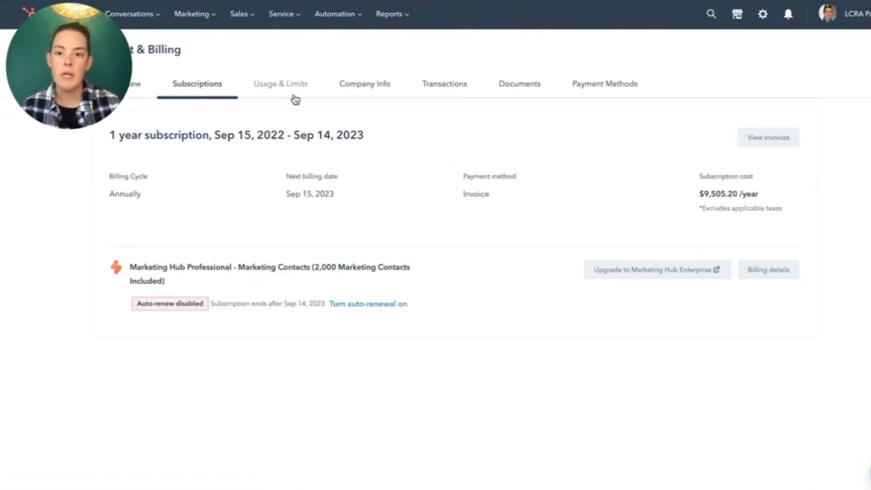
- Show Usage & Limits: 1,318 marketing contacts, 2,000 contact tier, 1,465 total contacts
left_click(280, 83)
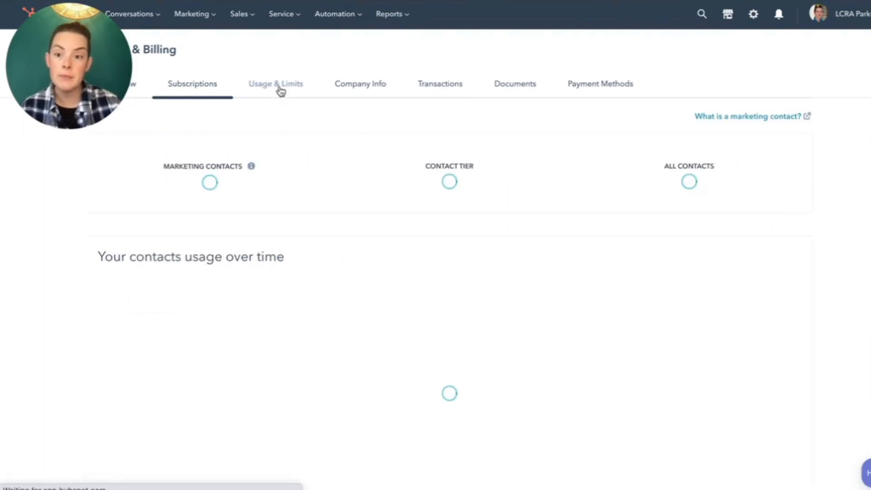
left_click(275, 84)
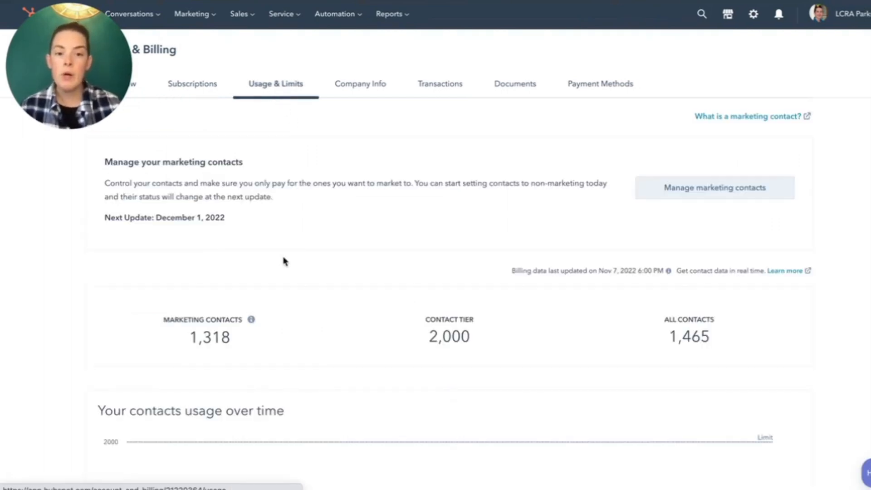
scroll("down", 3)
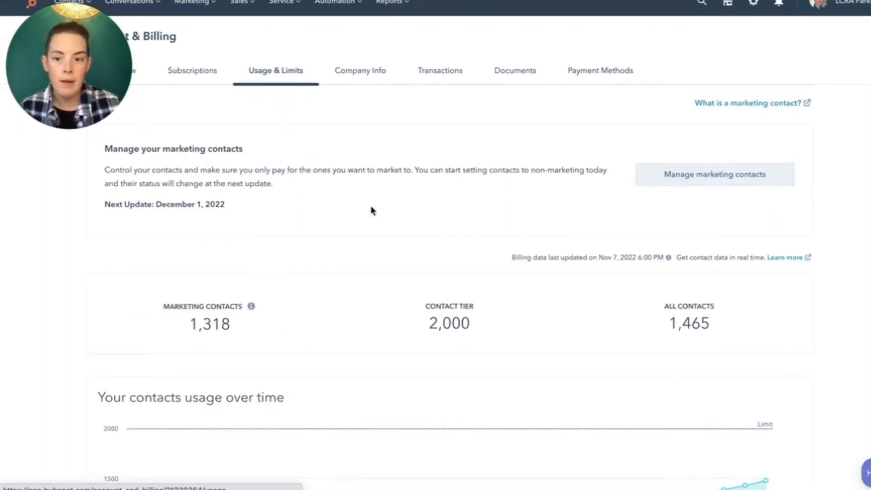
mouse_move(480, 320)
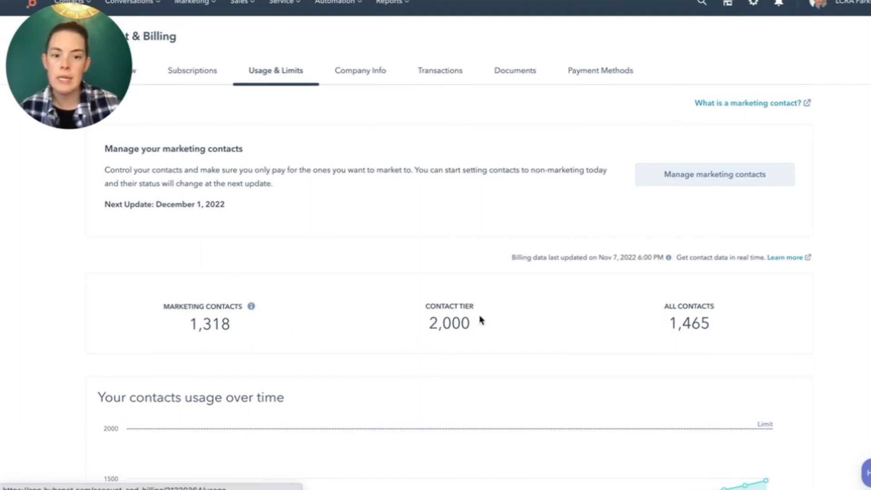
scroll("down", 3)
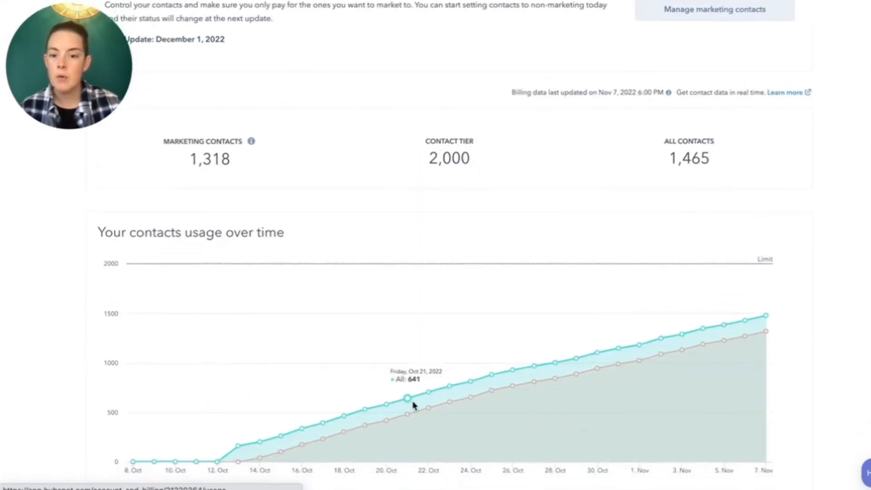
scroll("up", 3)
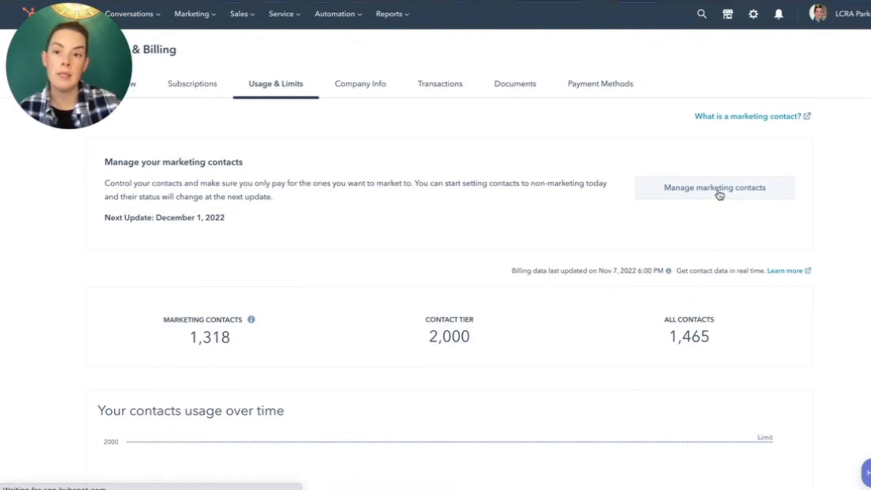
- Start the Manage marketing contacts wizard and reach the unengaged contacts step with 0 bounced, 0 unsubscribed
left_click(714, 187)
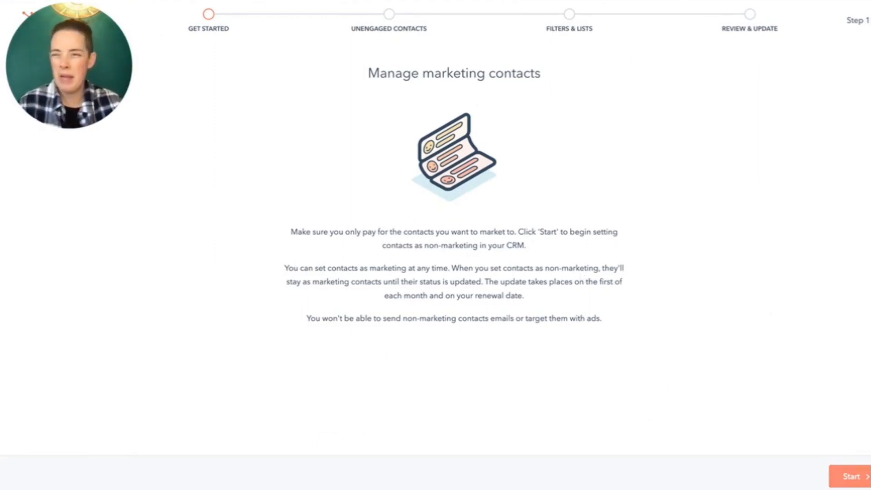
left_click(847, 476)
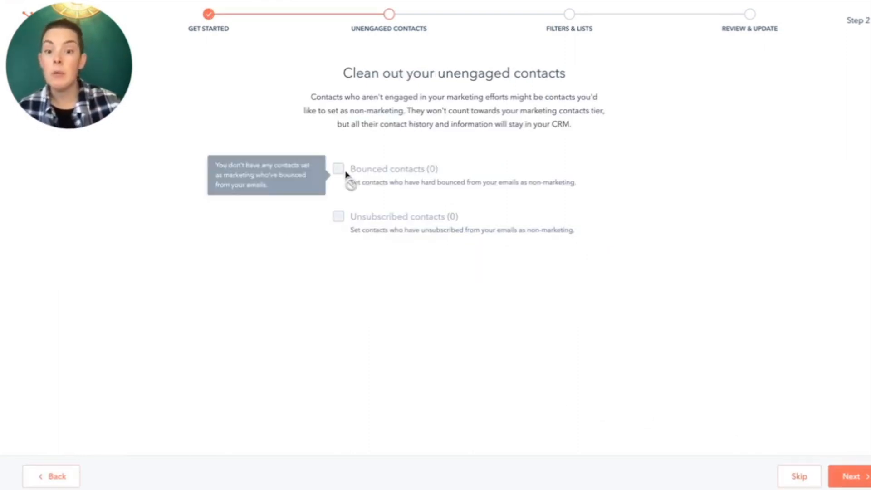
mouse_move(336, 137)
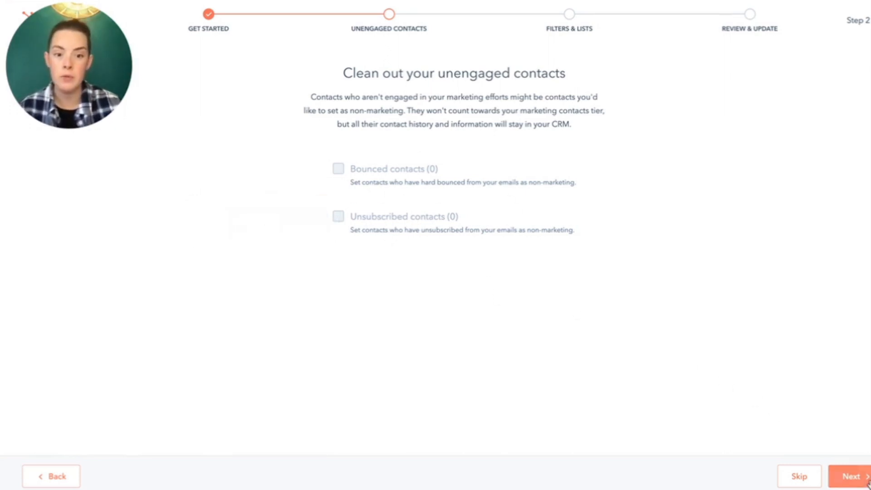
- On the Filters & Lists step, add a filter where Invalid email address is True
left_click(850, 476)
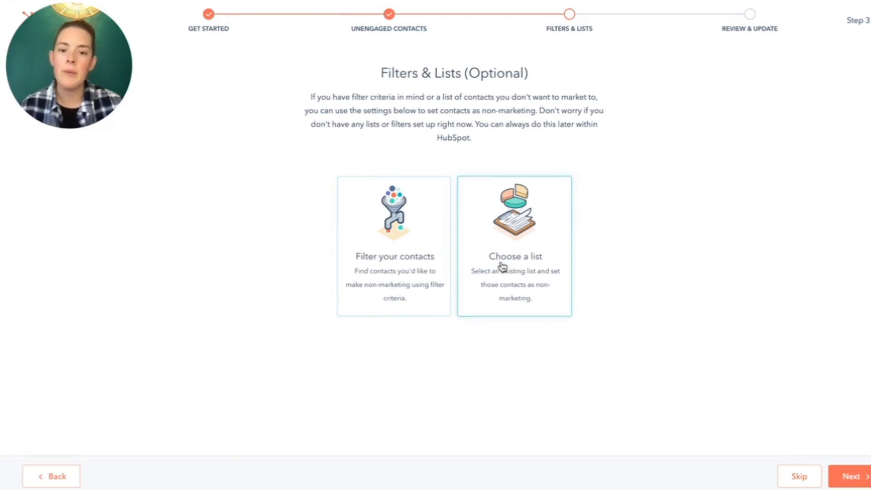
mouse_move(528, 256)
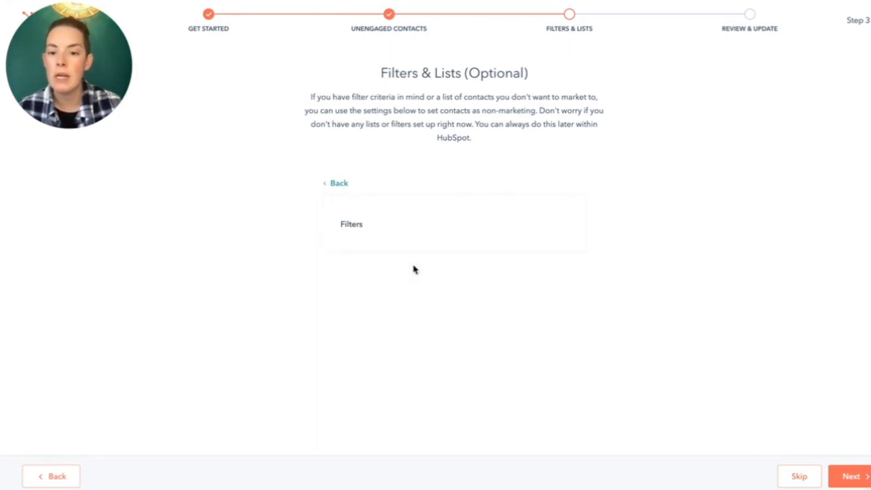
left_click(447, 262)
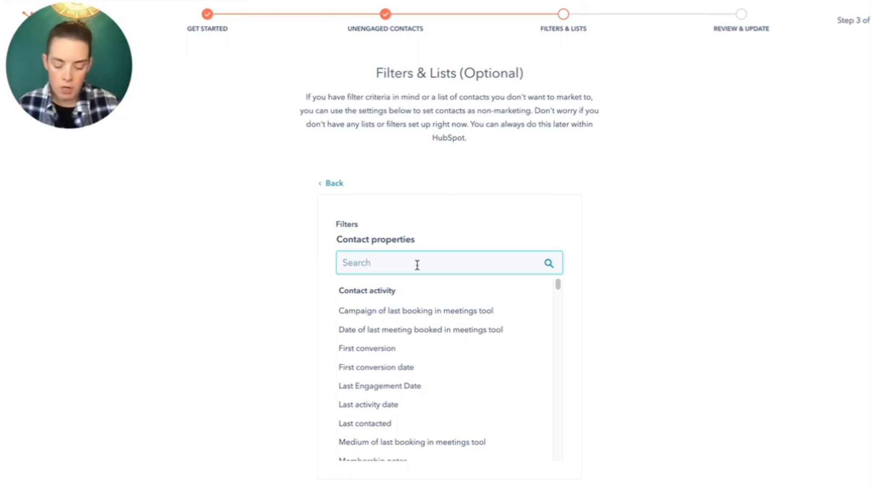
type("invalid")
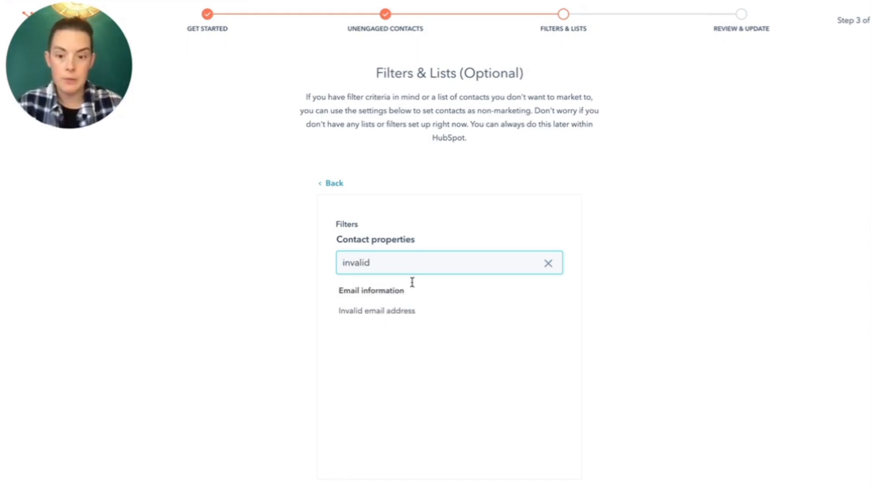
left_click(375, 310)
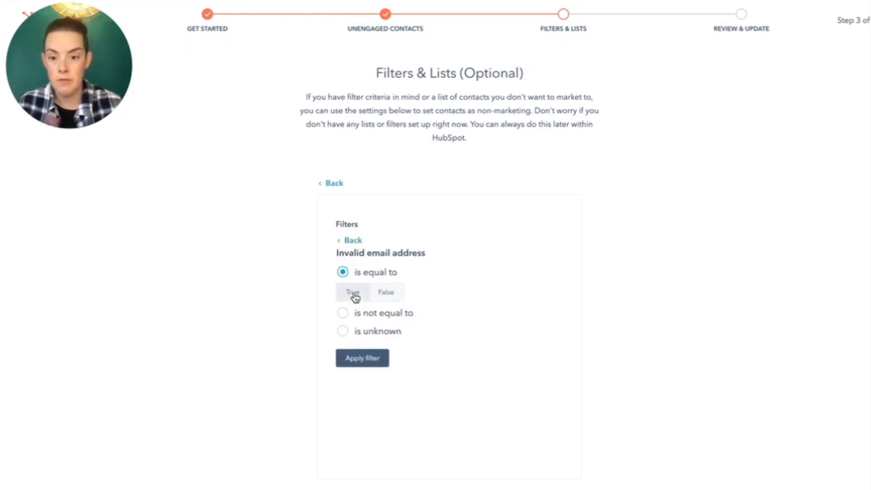
left_click(362, 357)
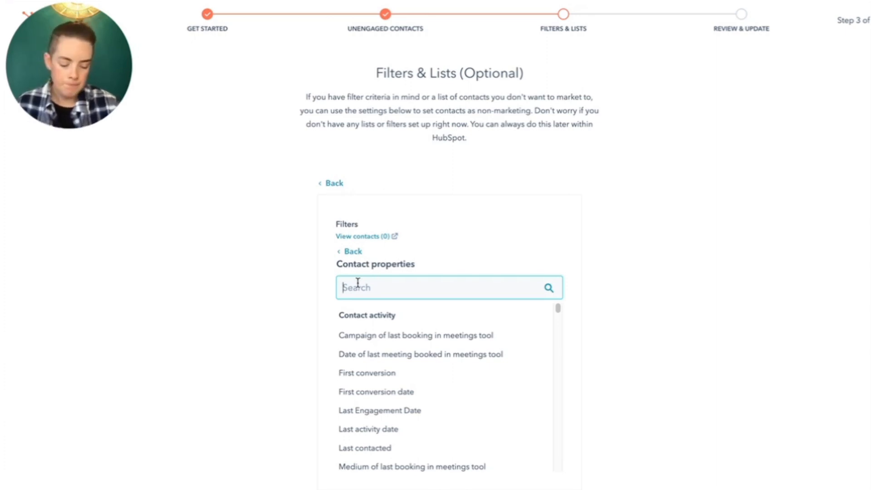
- Add an AND filter on Email hard bounce reason set to Unknown user
type("boun")
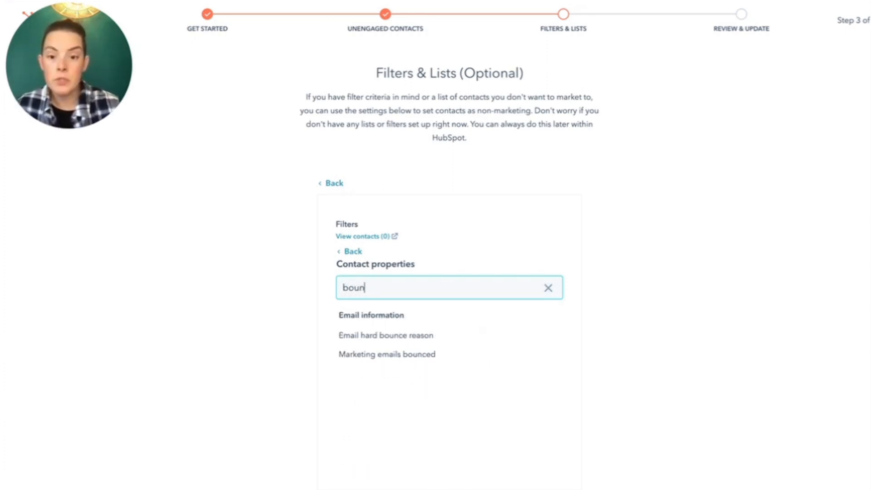
left_click(385, 335)
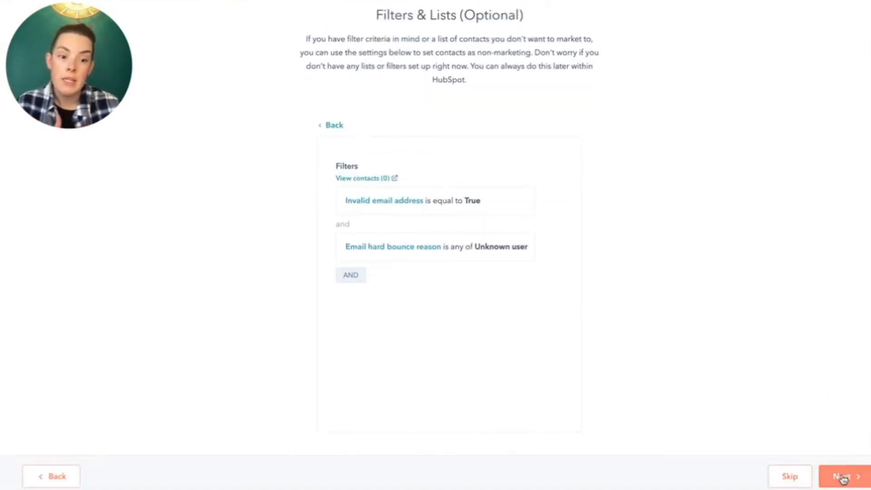
- Advance to Review & Update showing 0 to set non-marketing, 11 marketing and 1,484 non-marketing
left_click(842, 476)
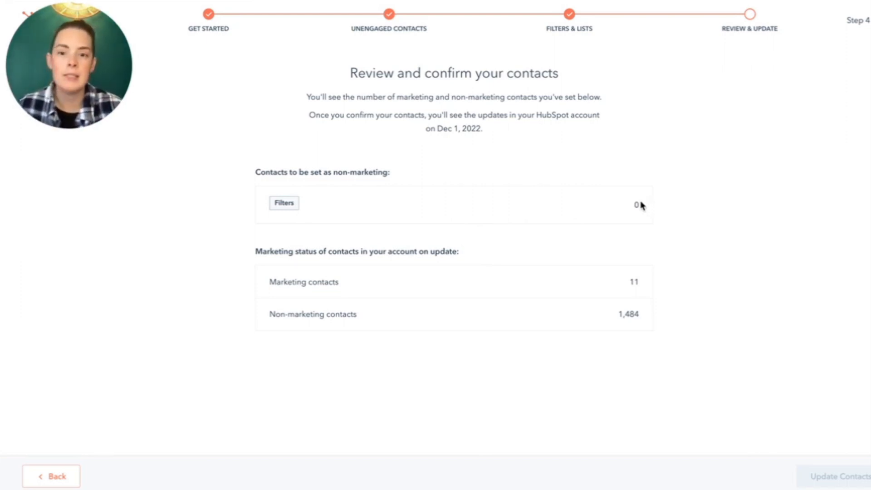
mouse_move(630, 251)
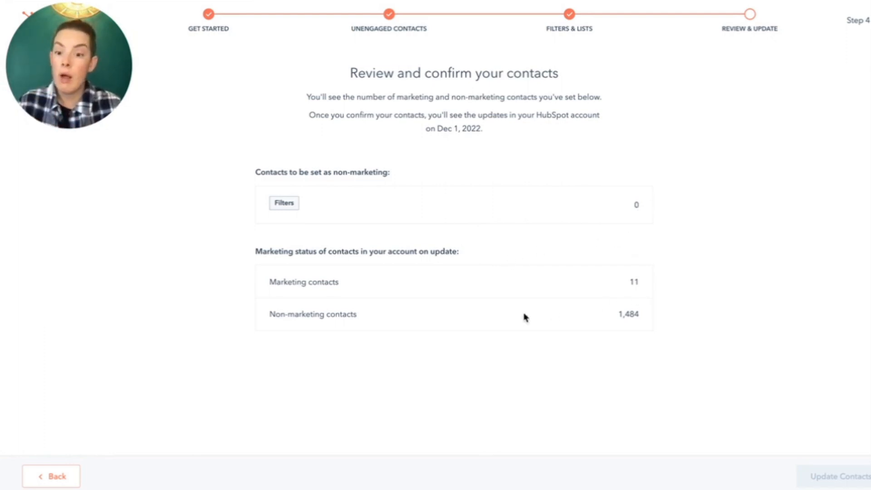
mouse_move(665, 251)
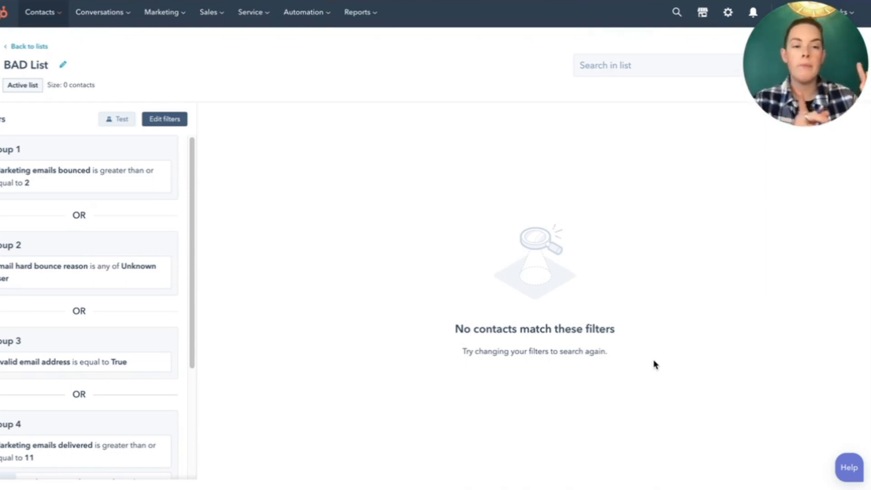
mouse_move(322, 174)
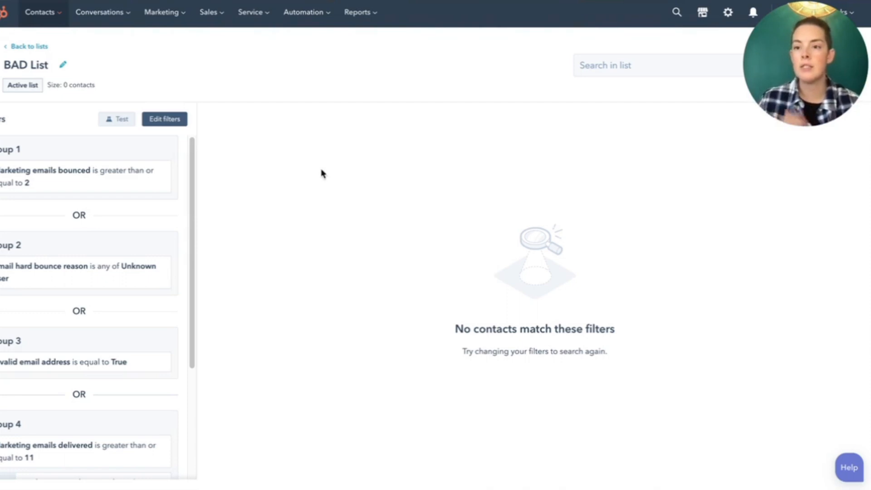
mouse_move(172, 202)
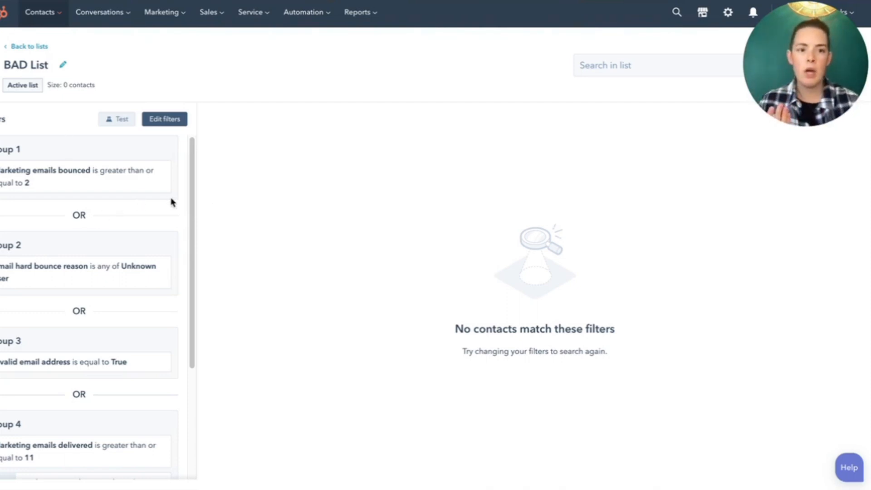
mouse_move(40, 181)
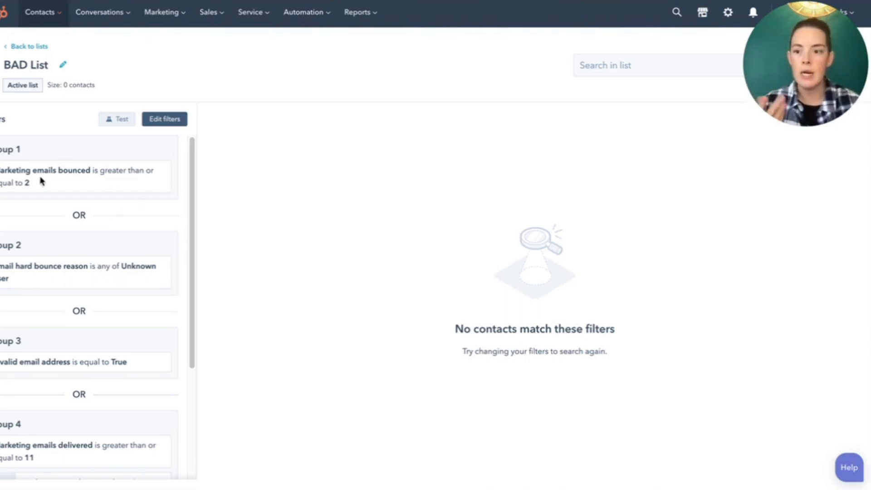
mouse_move(16, 277)
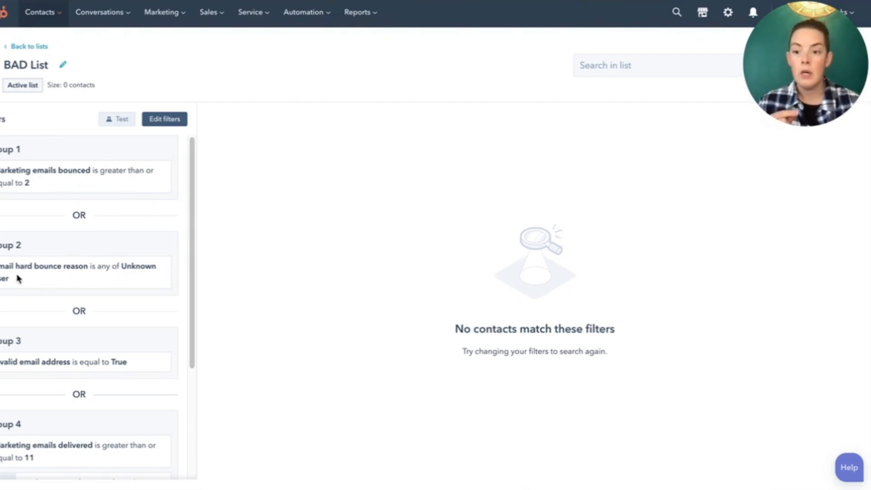
mouse_move(83, 366)
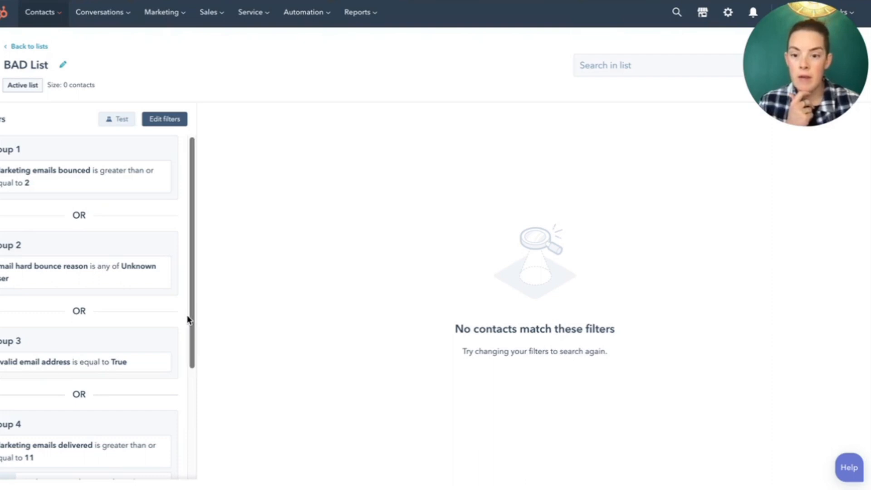
scroll("down", 3)
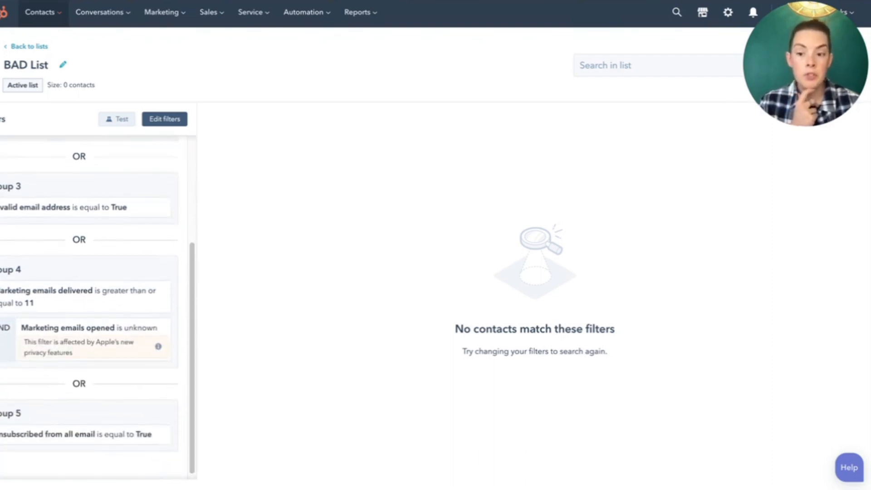
mouse_move(98, 278)
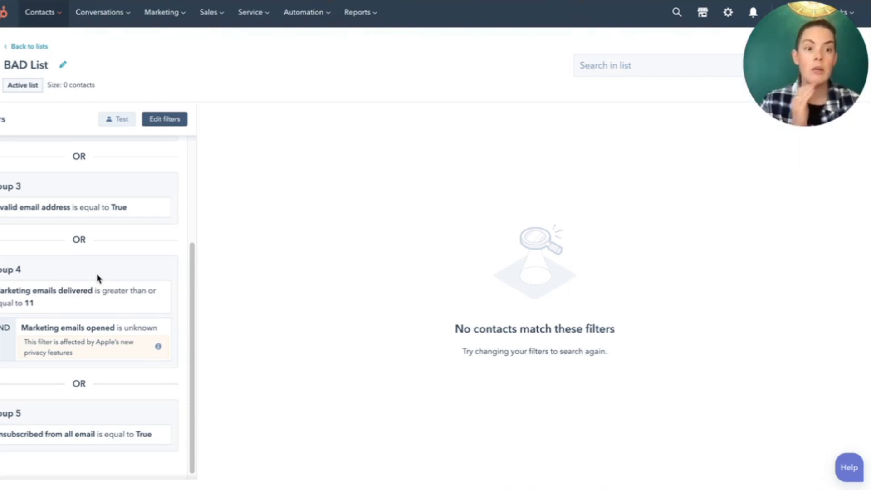
mouse_move(68, 306)
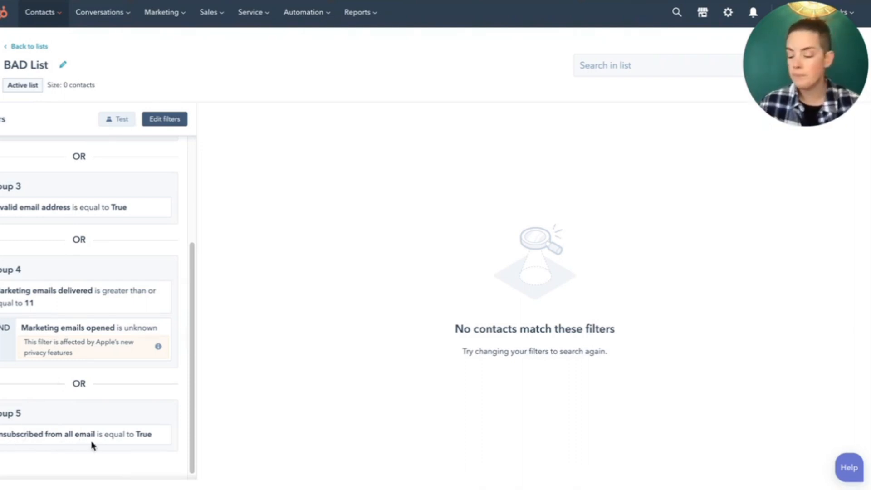
mouse_move(135, 430)
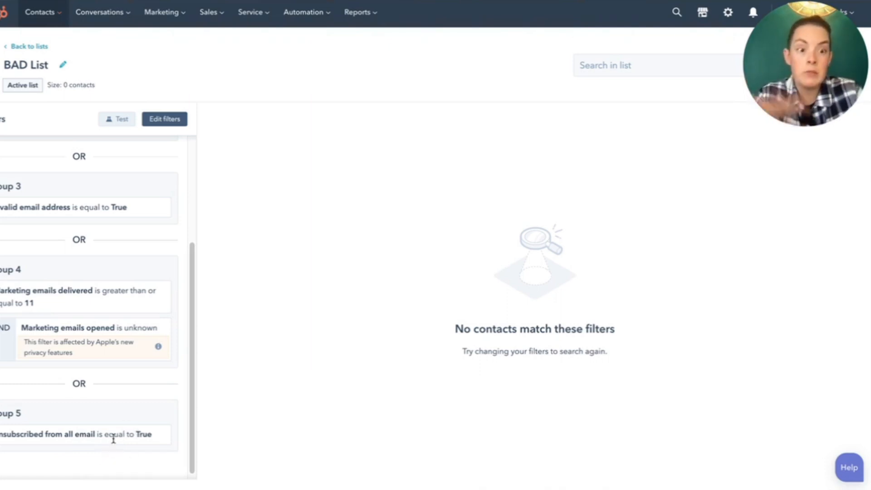
mouse_move(72, 134)
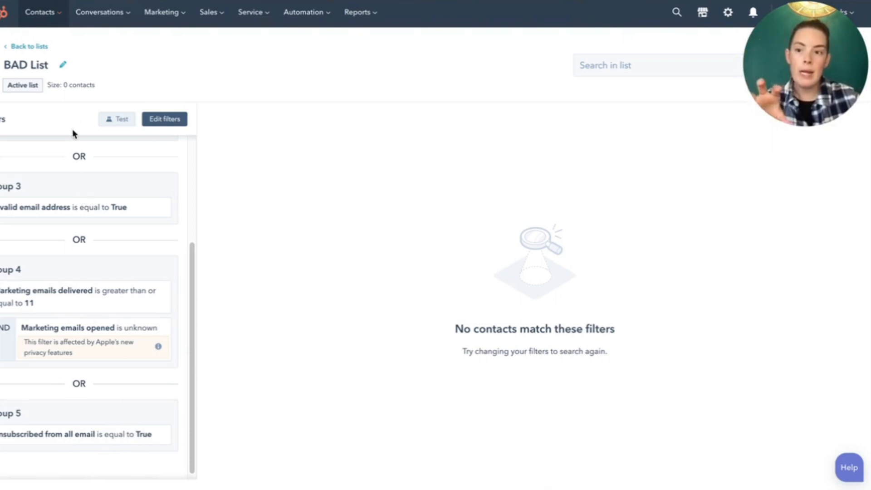
mouse_move(573, 392)
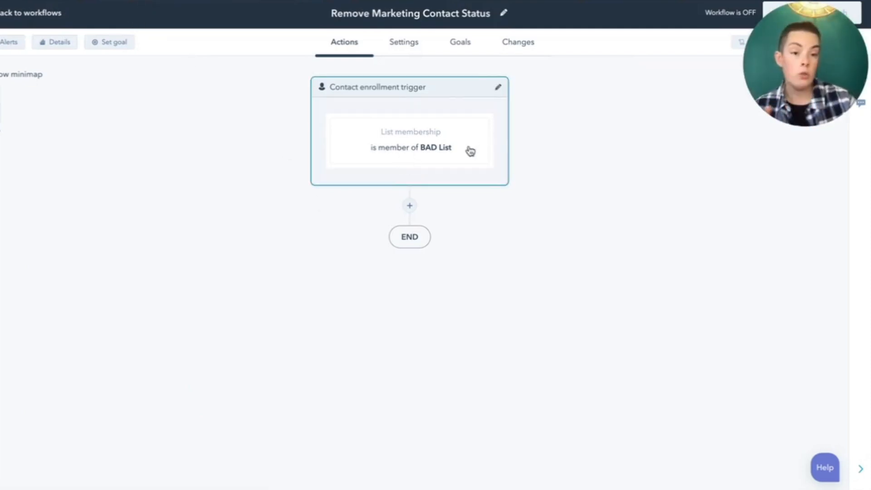
mouse_move(427, 155)
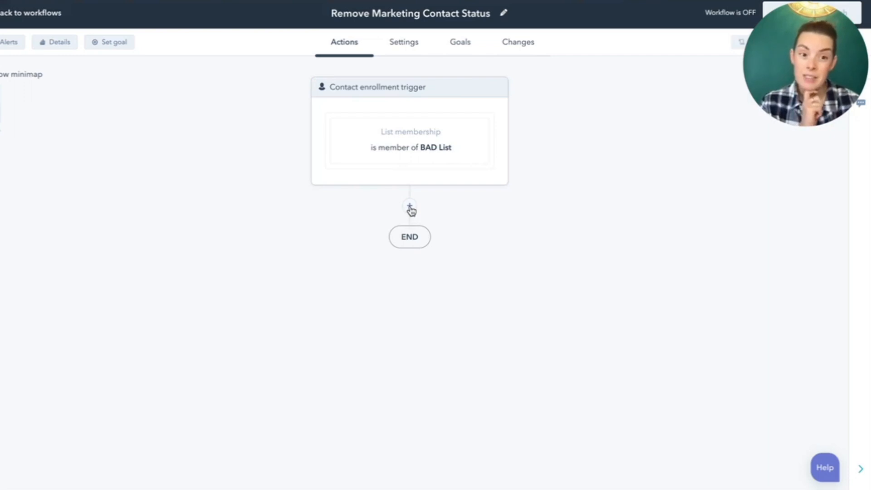
- Add a Set marketing contact status action after the BAD List trigger, set to non-marketing contact, and save
left_click(410, 209)
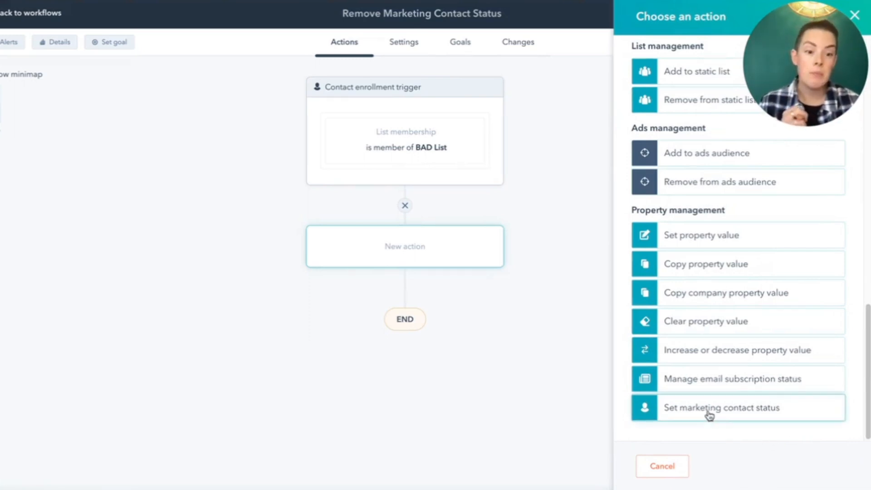
left_click(720, 407)
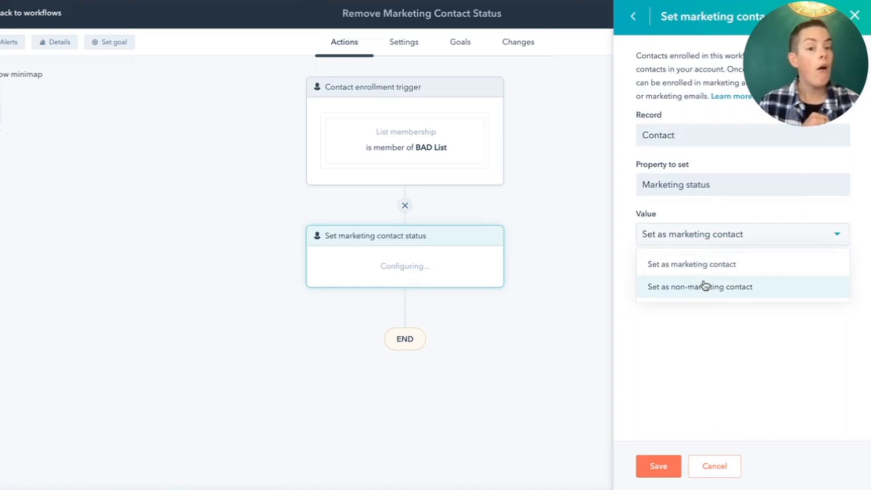
left_click(699, 286)
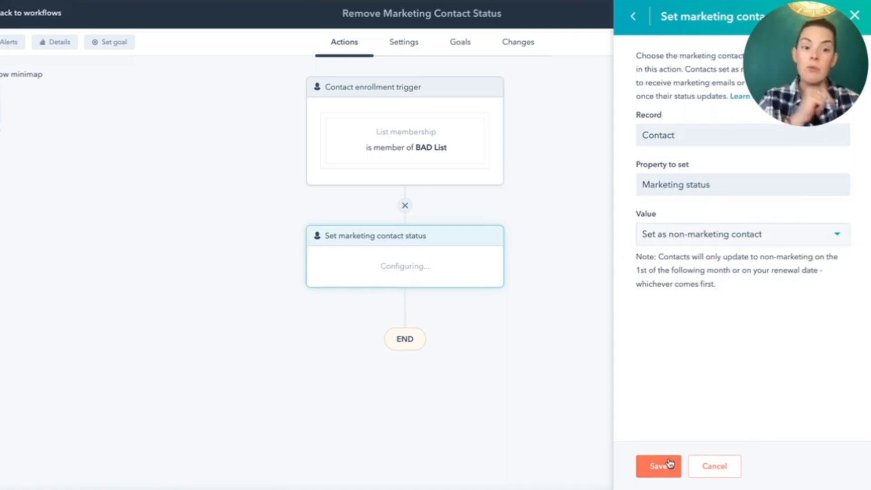
left_click(657, 465)
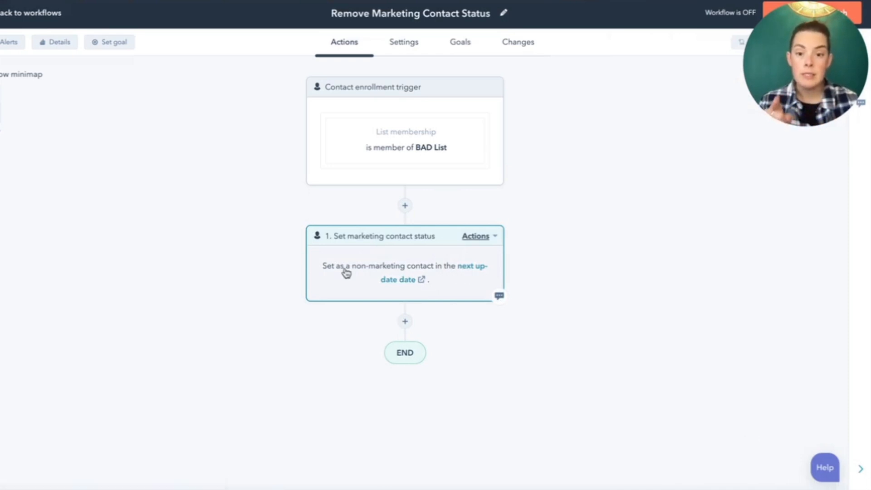
mouse_move(395, 280)
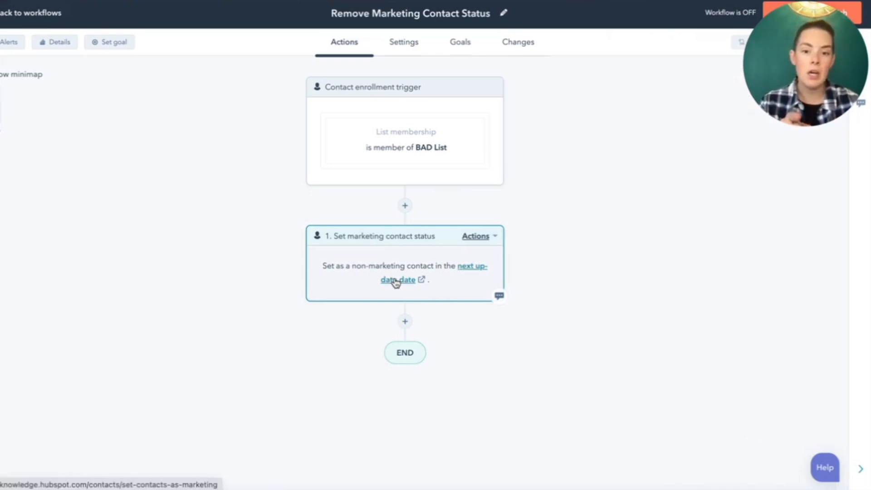